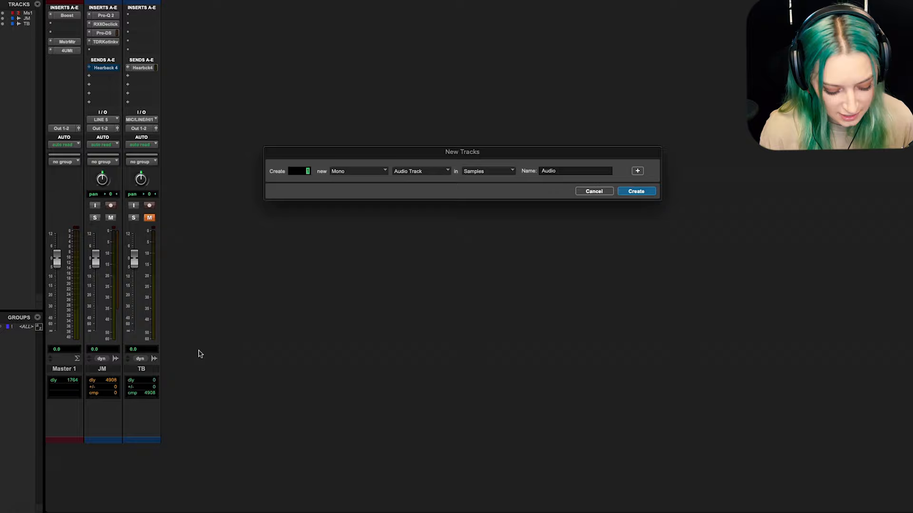
# Create six mono audio tracks named Audio, in Samples, from the New Tracks dialog
pyautogui.click(636, 191)
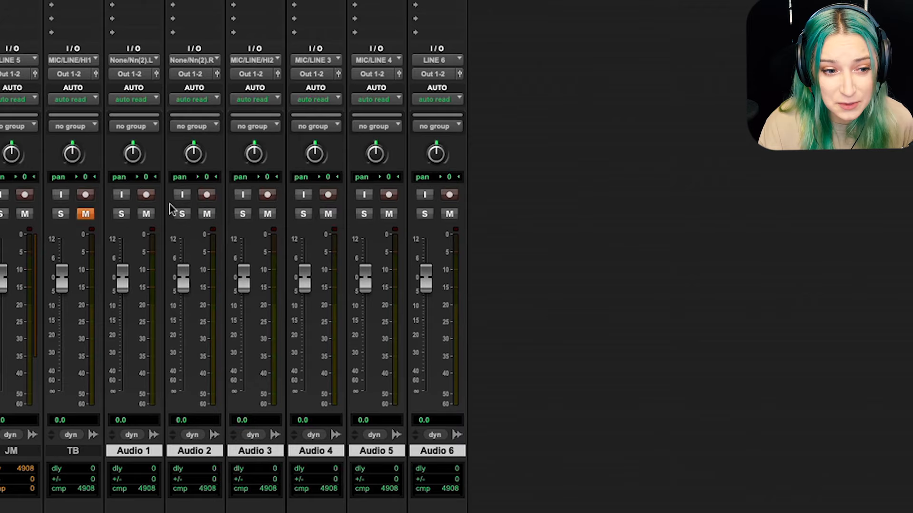
pyautogui.moveTo(243, 78)
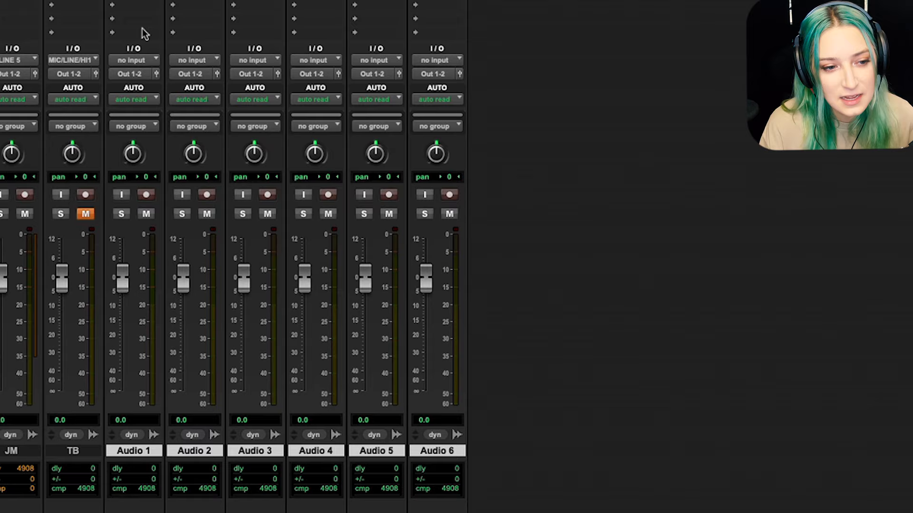
pyautogui.click(135, 60)
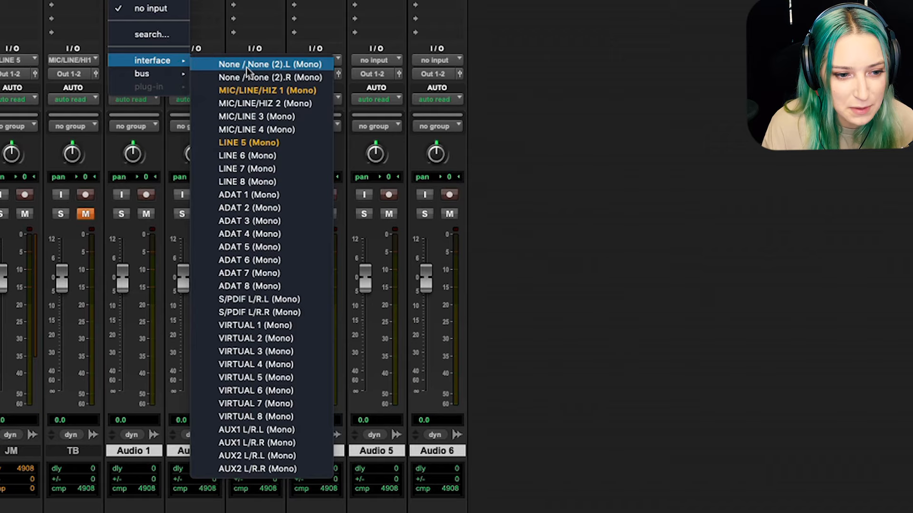
pyautogui.click(266, 65)
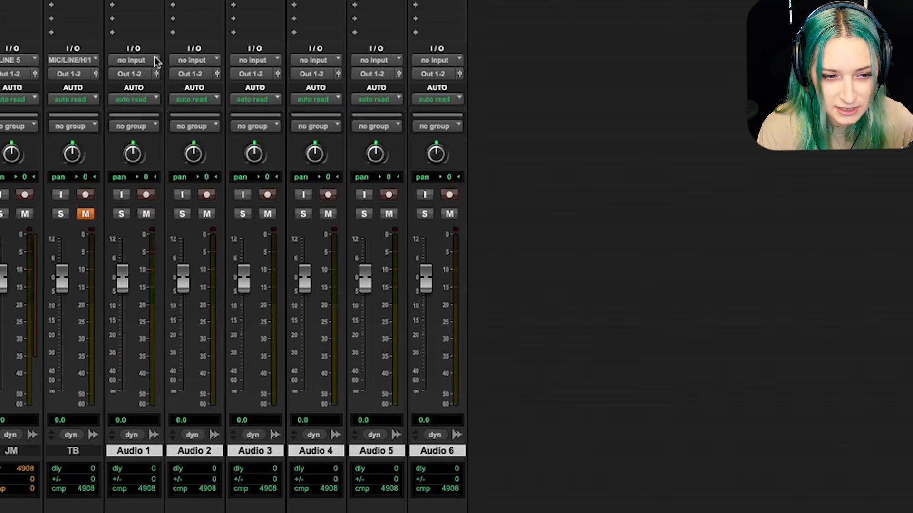
# Cascade interface inputs from MIC/LINE/HIZ 1 on Audio 1 through LINE 6 on Audio 6
pyautogui.click(134, 61)
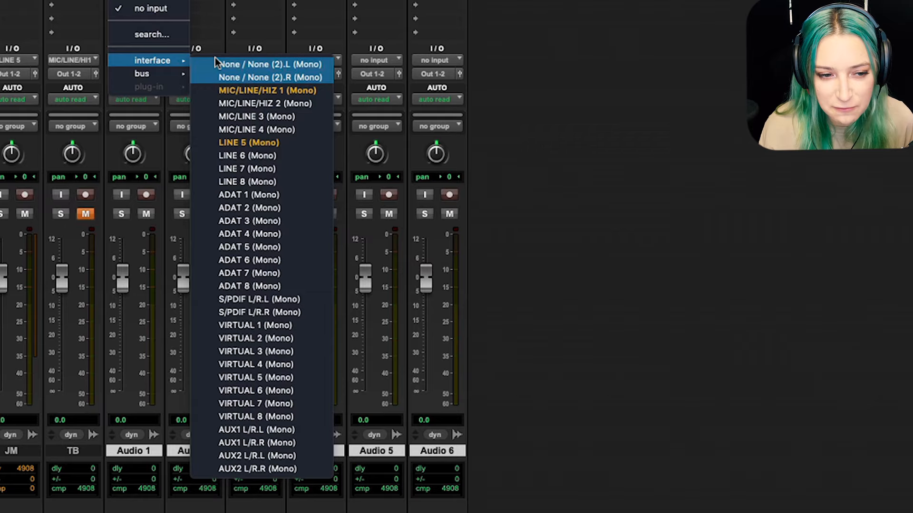
pyautogui.moveTo(249, 143)
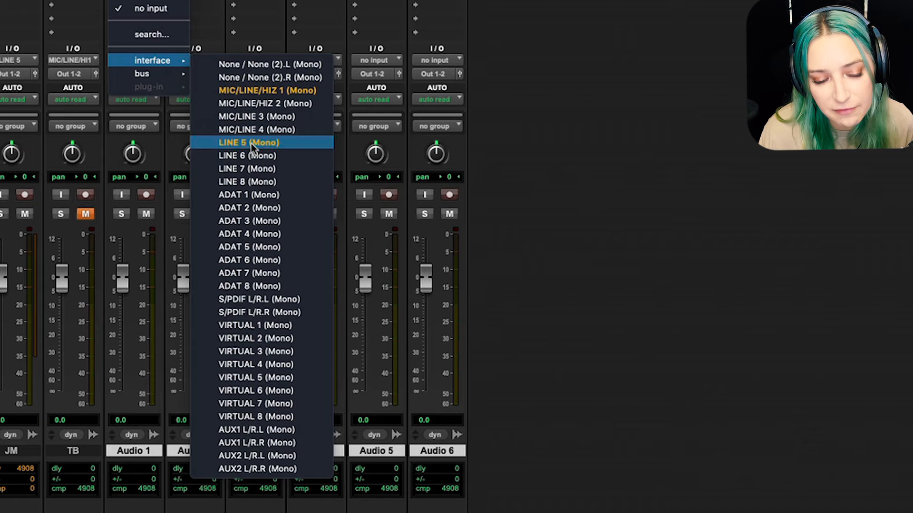
pyautogui.click(250, 143)
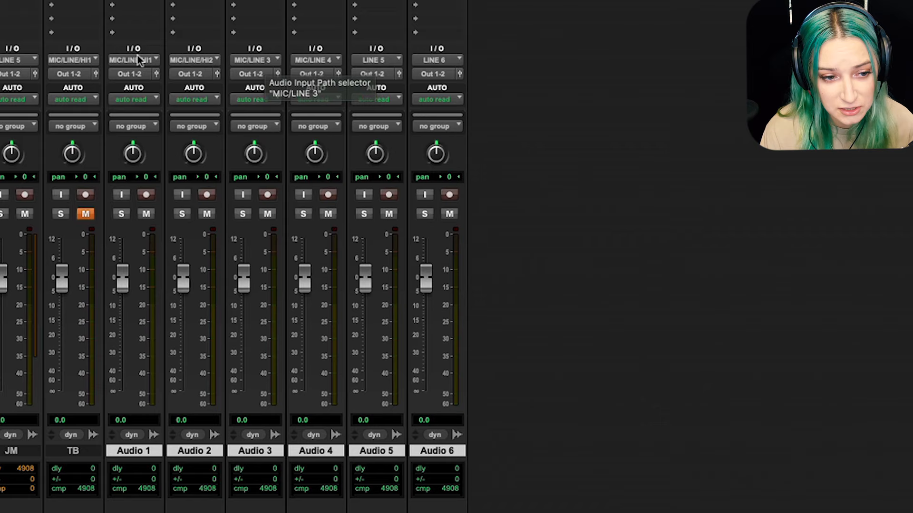
pyautogui.moveTo(138, 61)
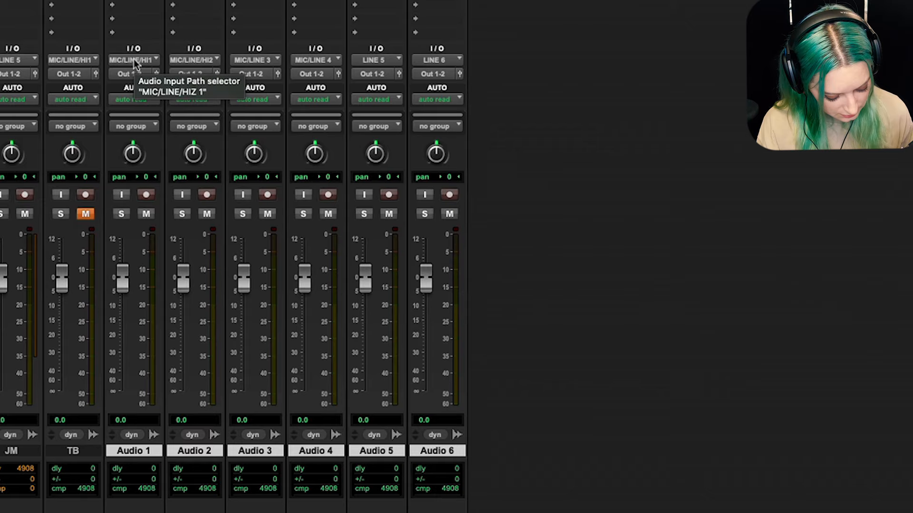
# Cascade consecutive mono bus inputs across the tracks, Audio 2 to Audio 6 reading Bus 11 to Bus 15
pyautogui.click(135, 59)
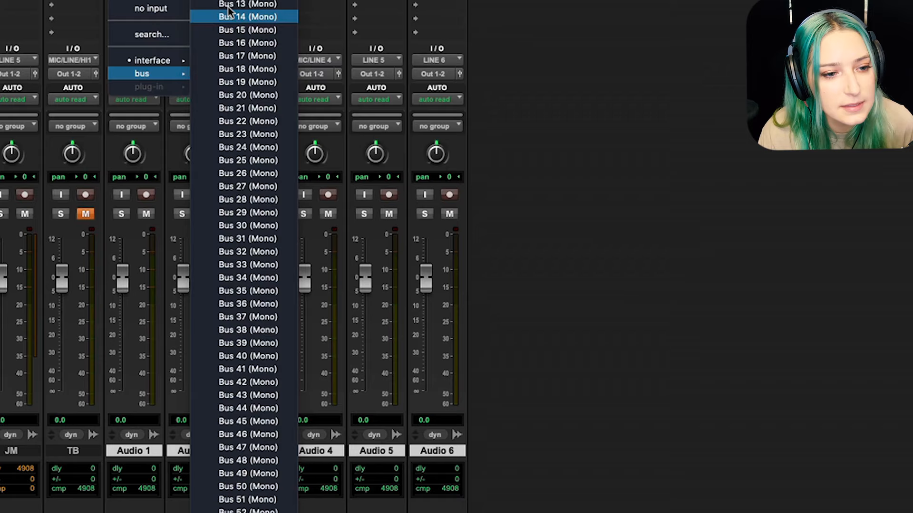
pyautogui.click(246, 17)
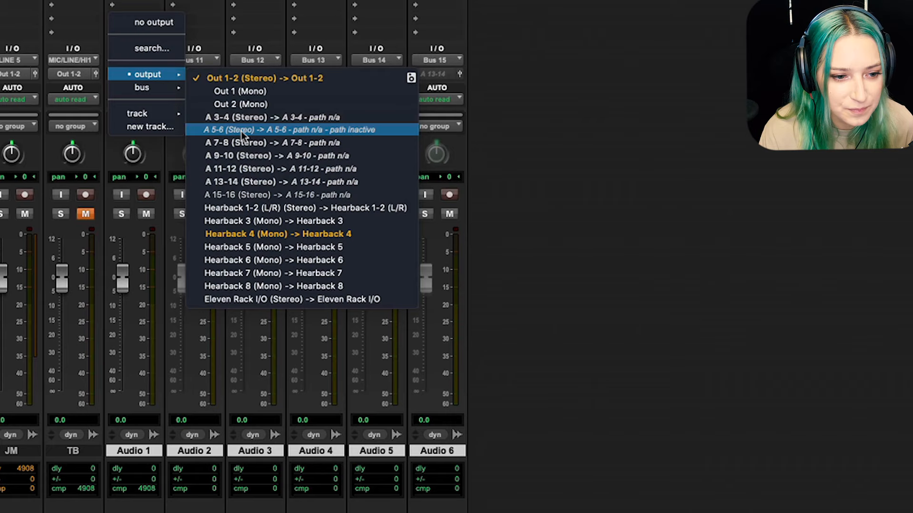
pyautogui.moveTo(315, 196)
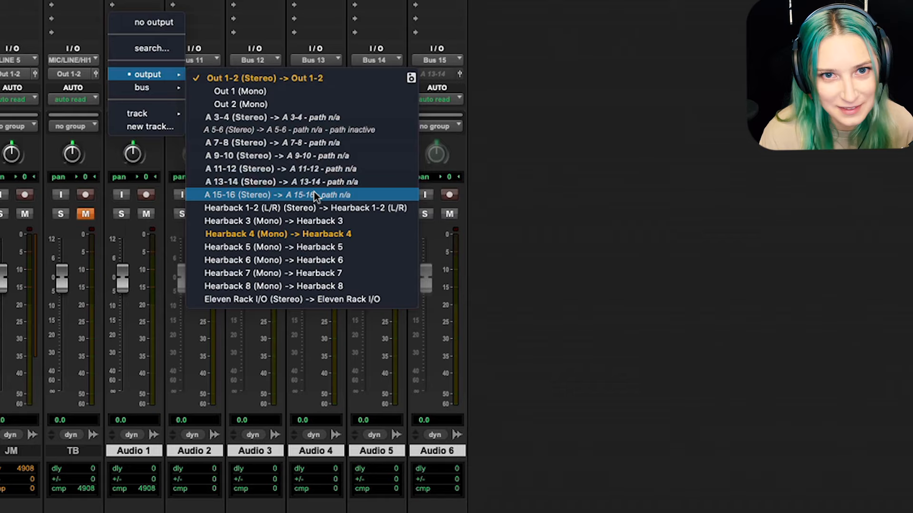
# Cascade interface output pairs so Audio 3 to Audio 6 send to A 7-8 through A 13-14
pyautogui.click(276, 195)
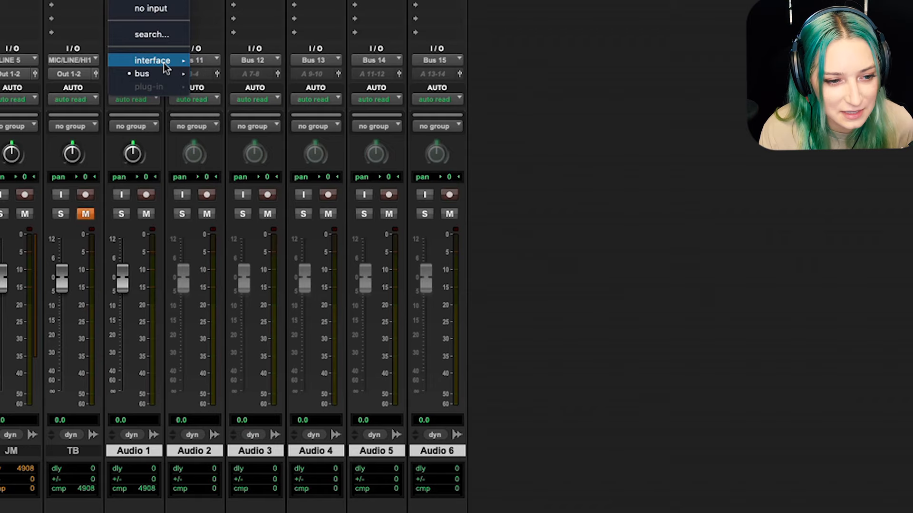
# Clear all six tracks to no input with outputs back on Out 1-2
pyautogui.click(151, 61)
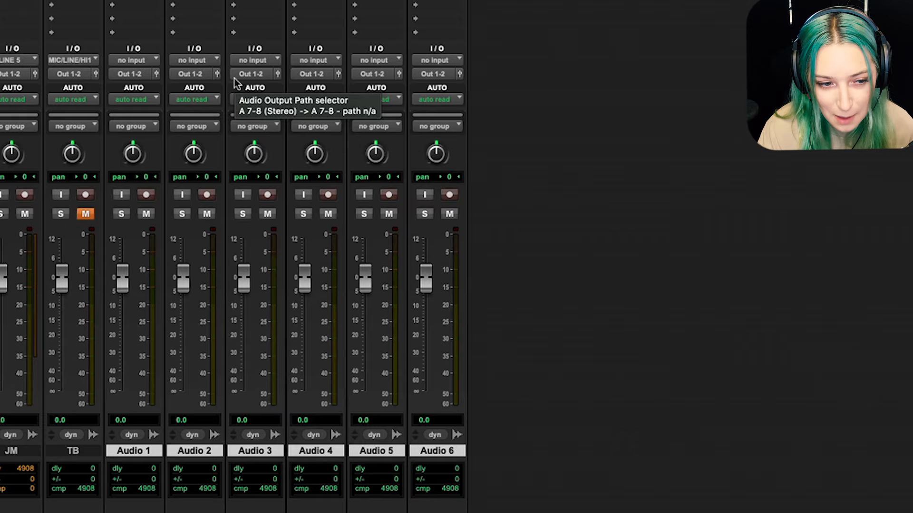
# Try a bus output on Audio 1, then return its output to Out 1-2
pyautogui.click(133, 74)
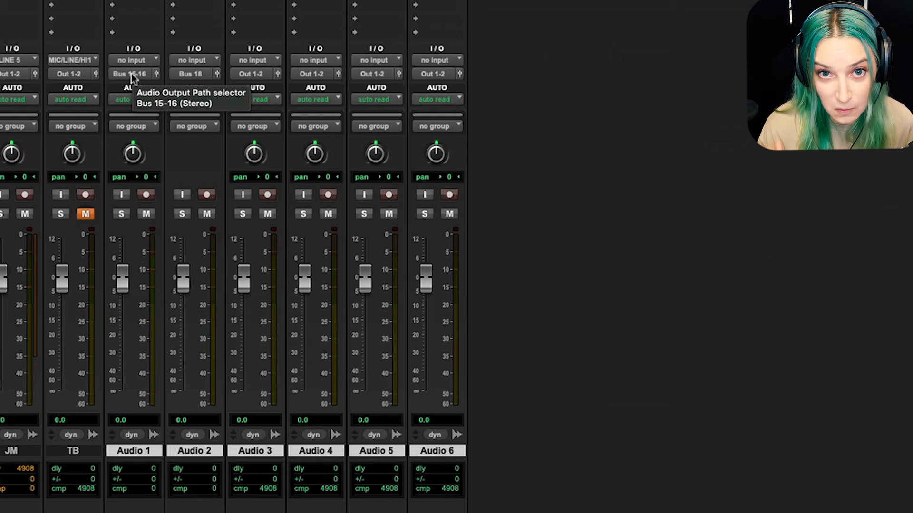
pyautogui.click(132, 74)
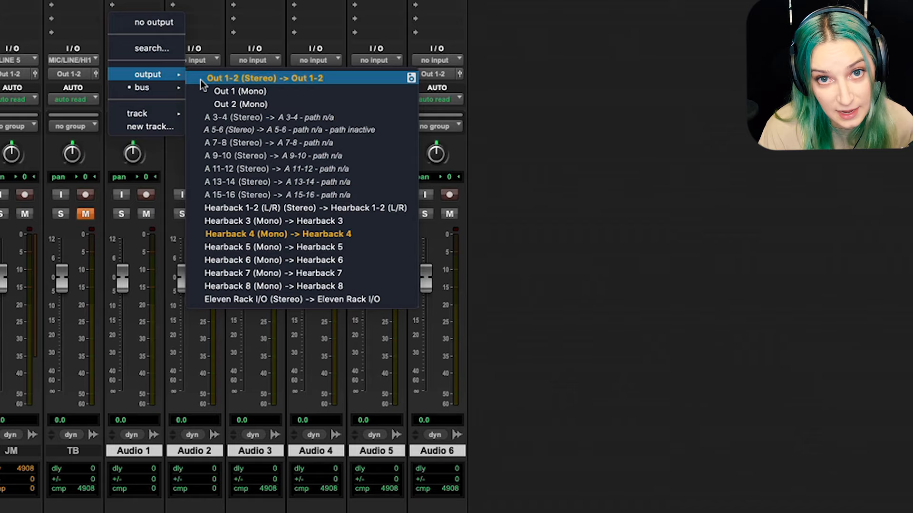
pyautogui.click(266, 78)
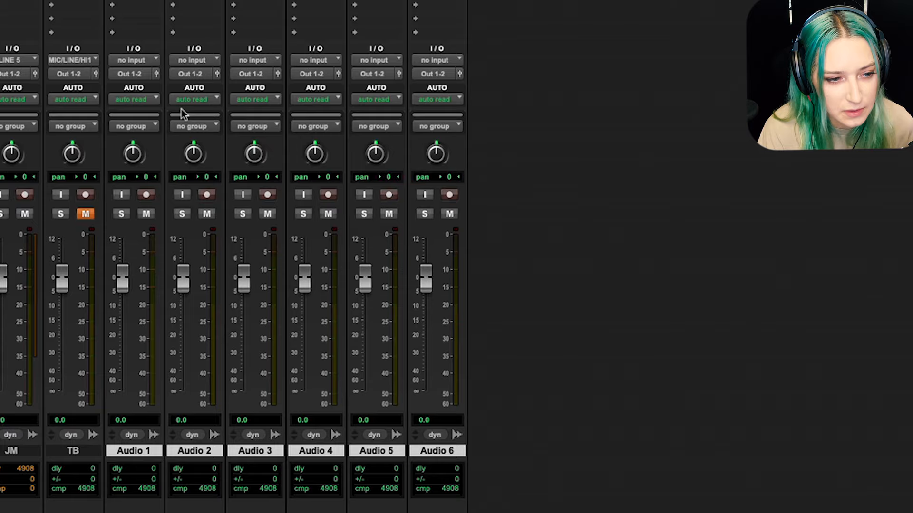
# Cascade stereo bus outputs from Bus 17-18 on TB to Bus 19-20 on Audio 2
pyautogui.click(73, 74)
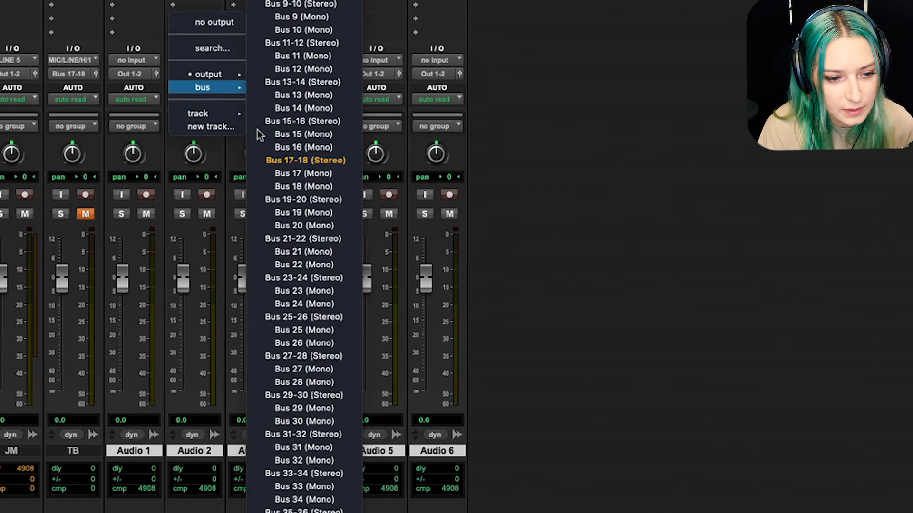
pyautogui.click(303, 200)
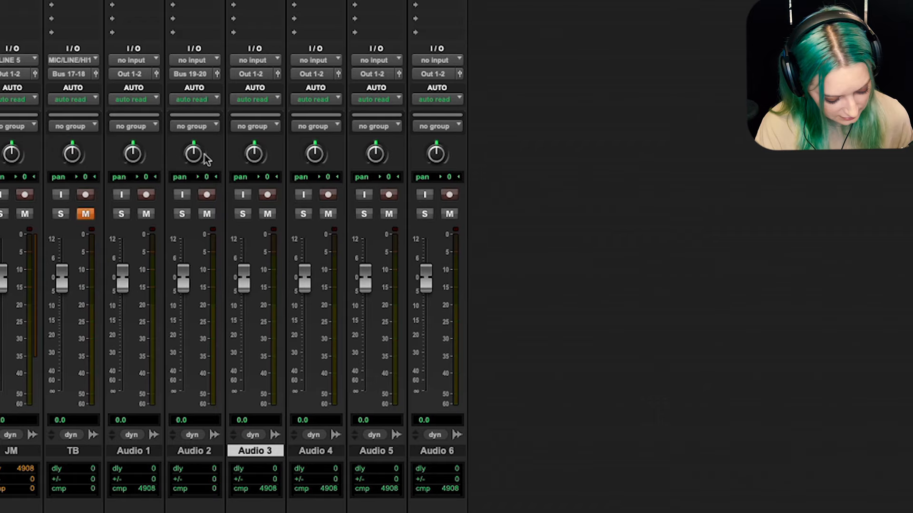